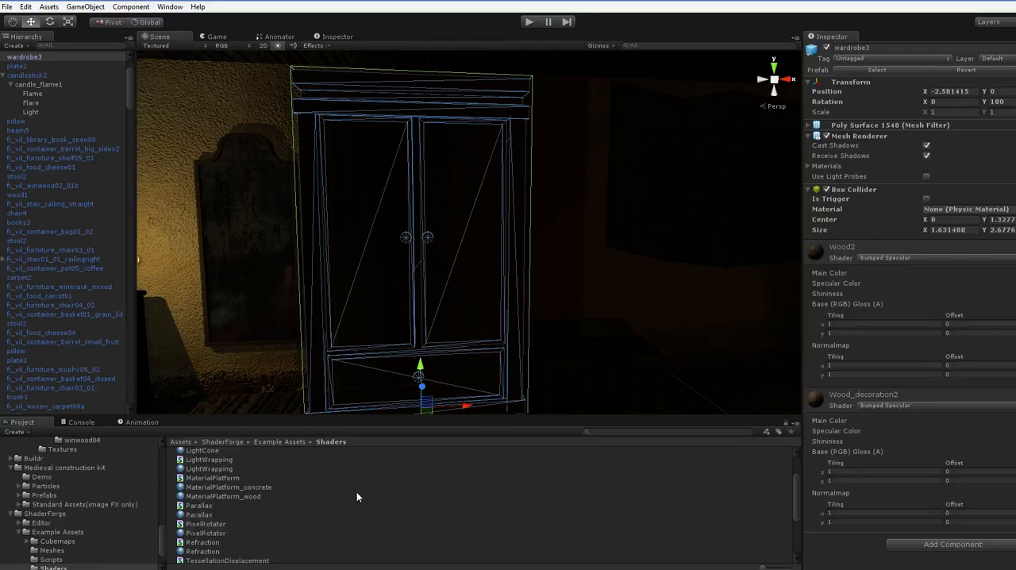
mouse_move(446, 340)
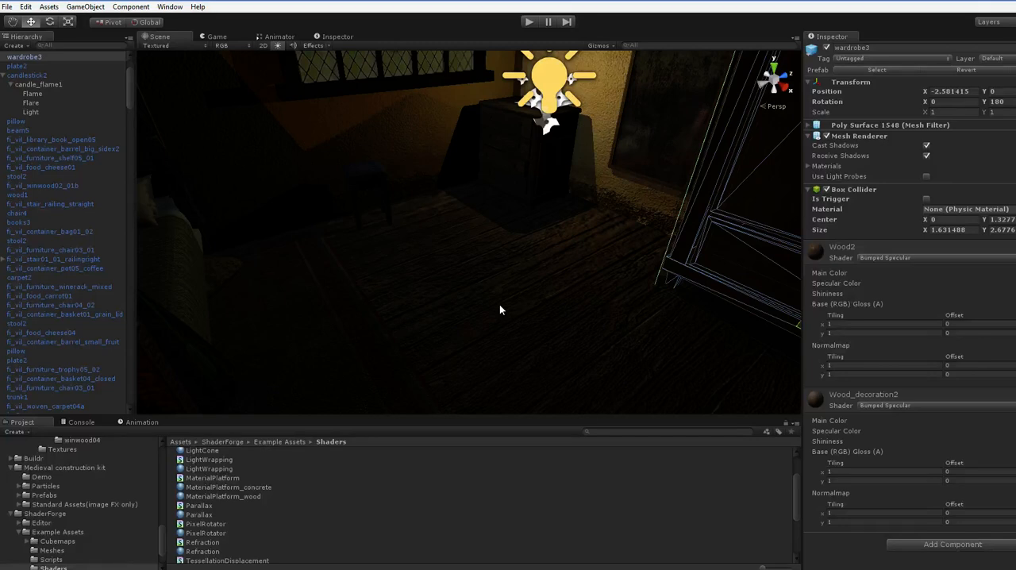
mouse_move(528, 21)
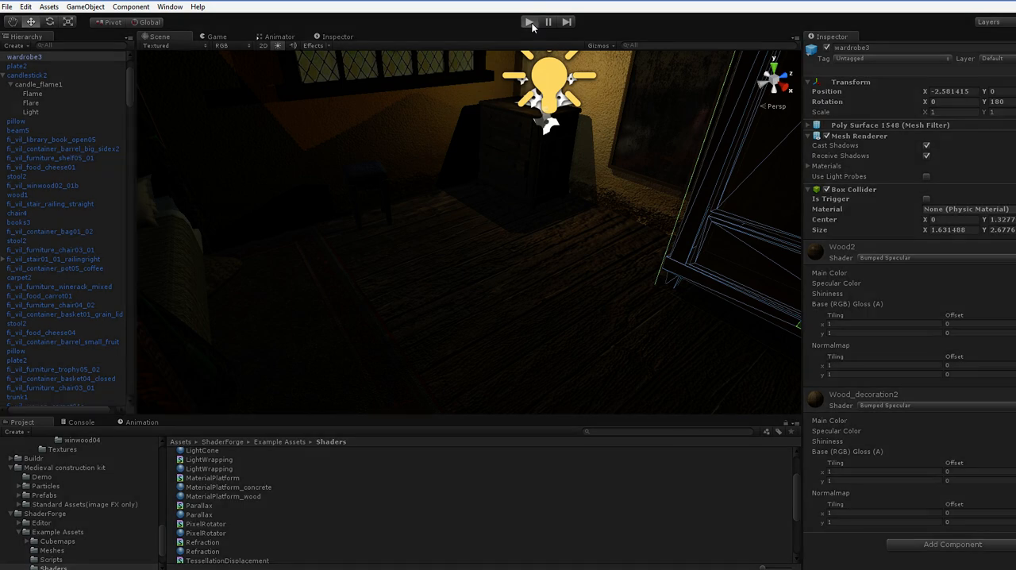
left_click(529, 21)
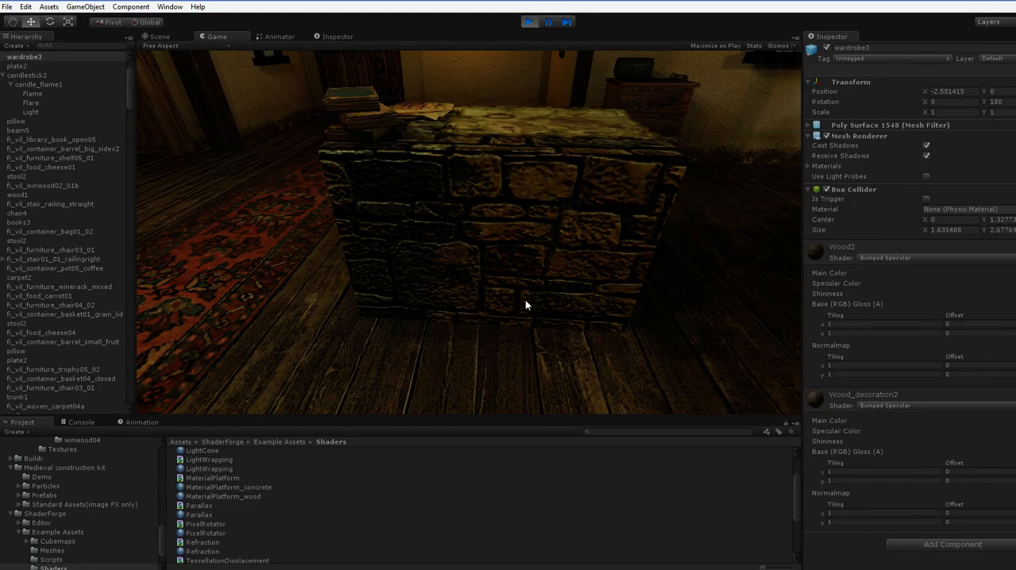
mouse_move(538, 305)
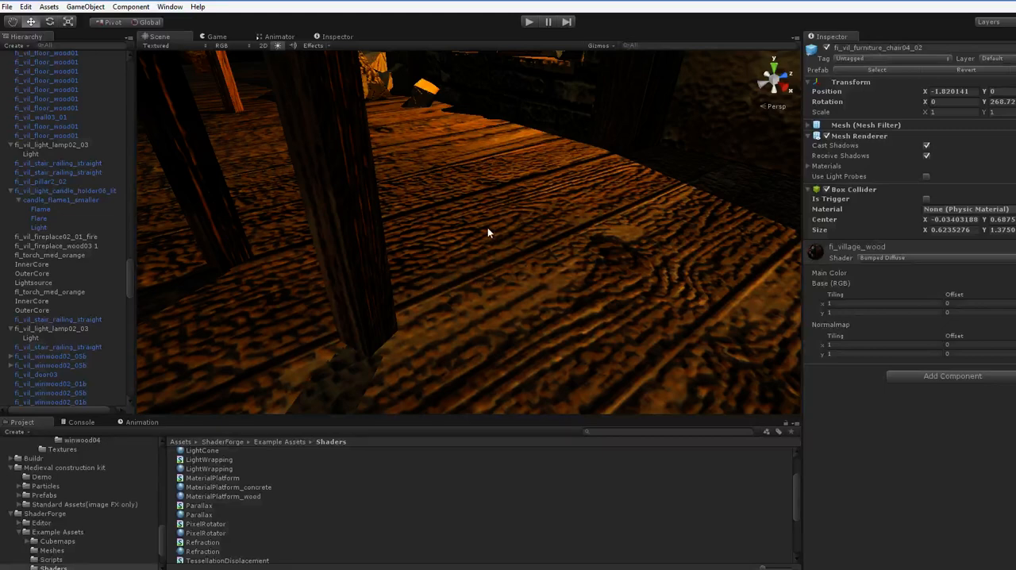
mouse_move(713, 236)
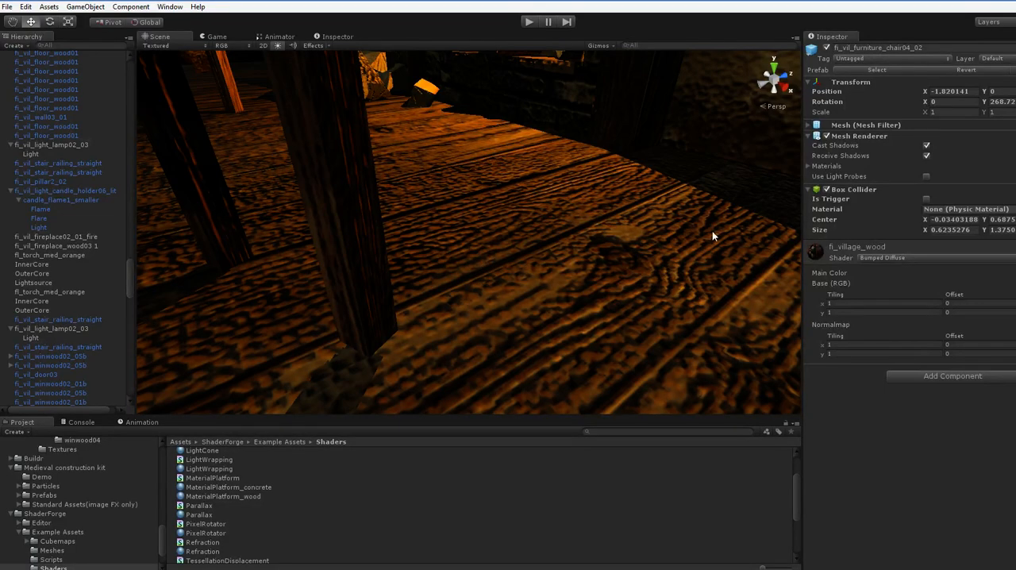